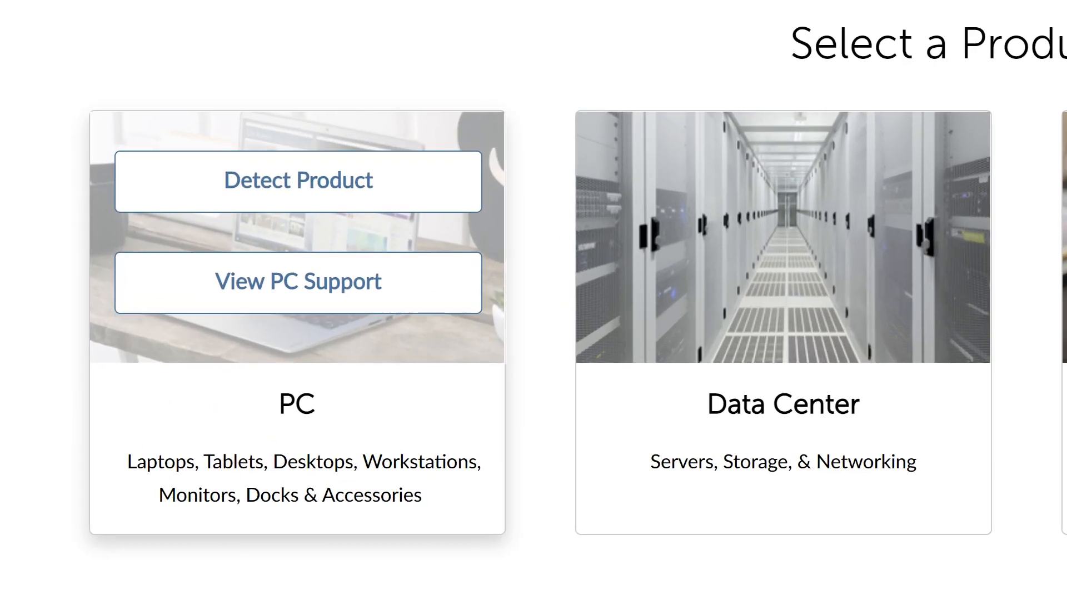
Go to PC support and land on the ThinkPad P52 Product Home page.
left_click(298, 181)
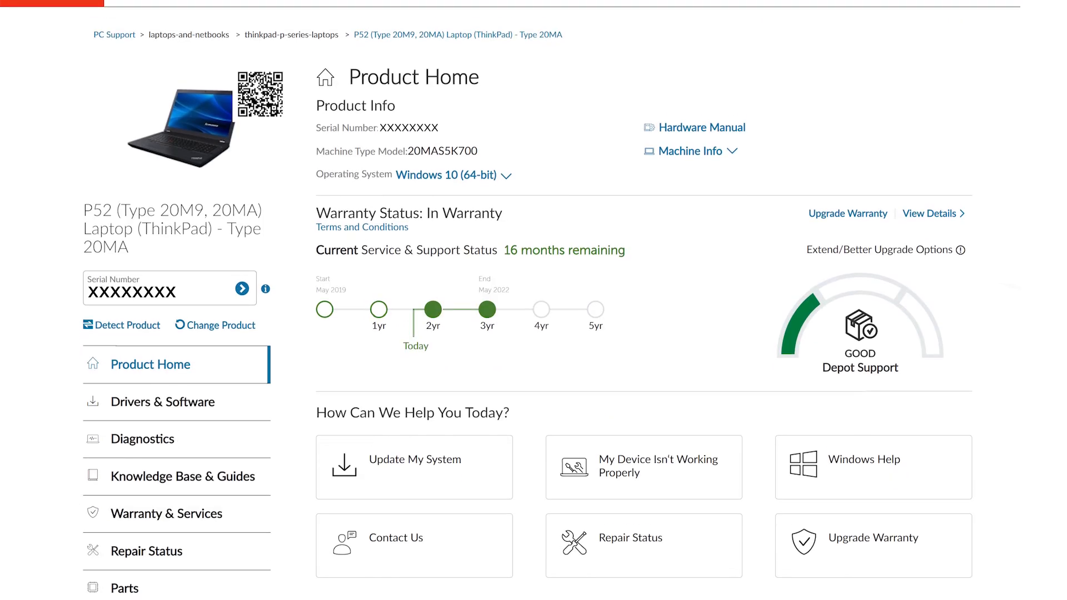
Reach Contact Us from the sidebar and begin submitting a service request.
scroll("down", 3)
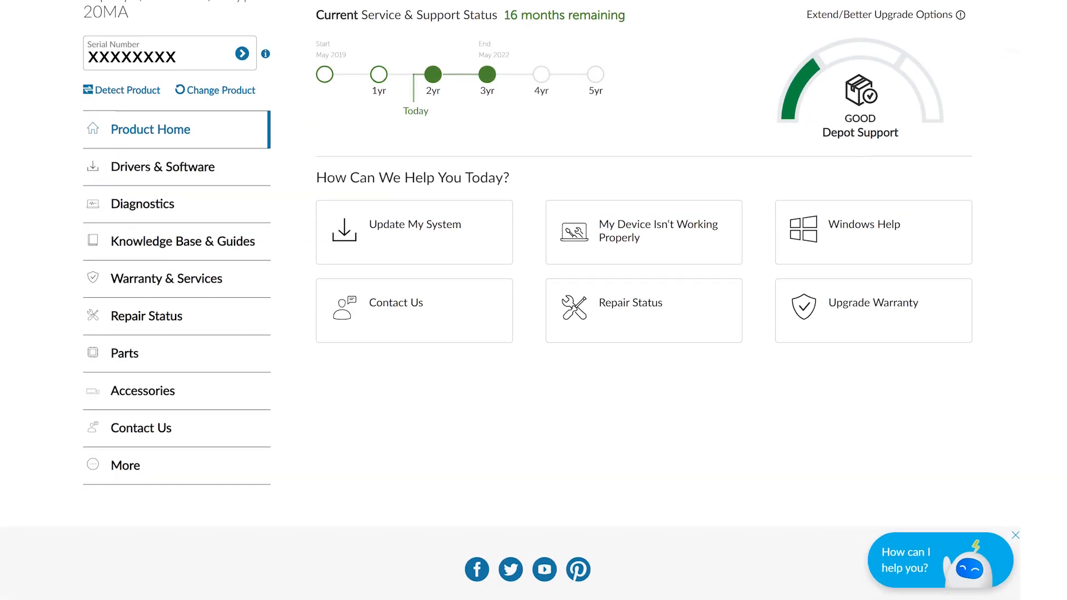
mouse_move(141, 427)
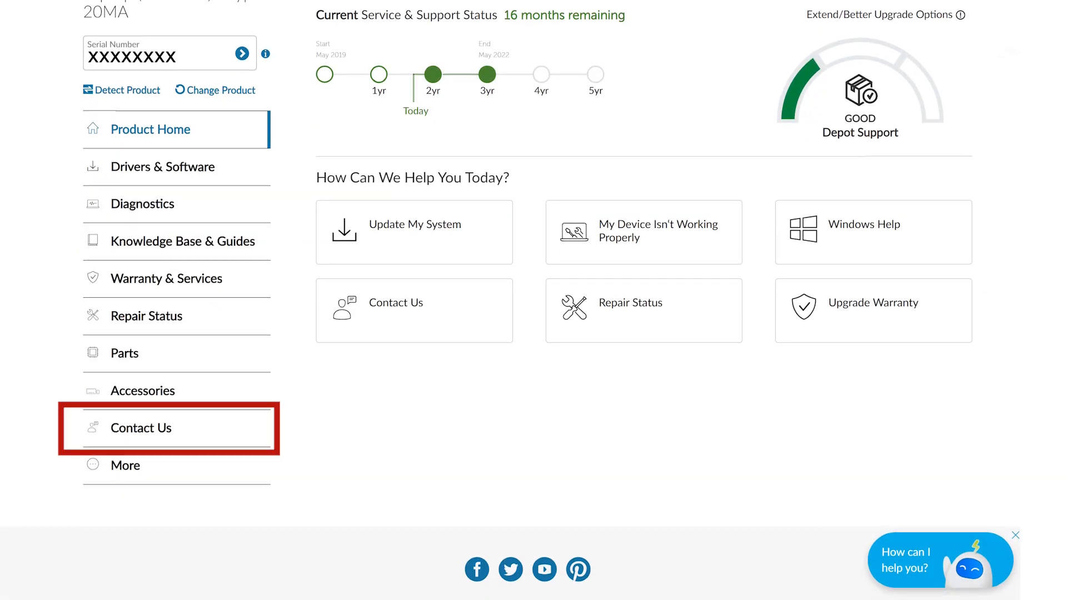
left_click(141, 427)
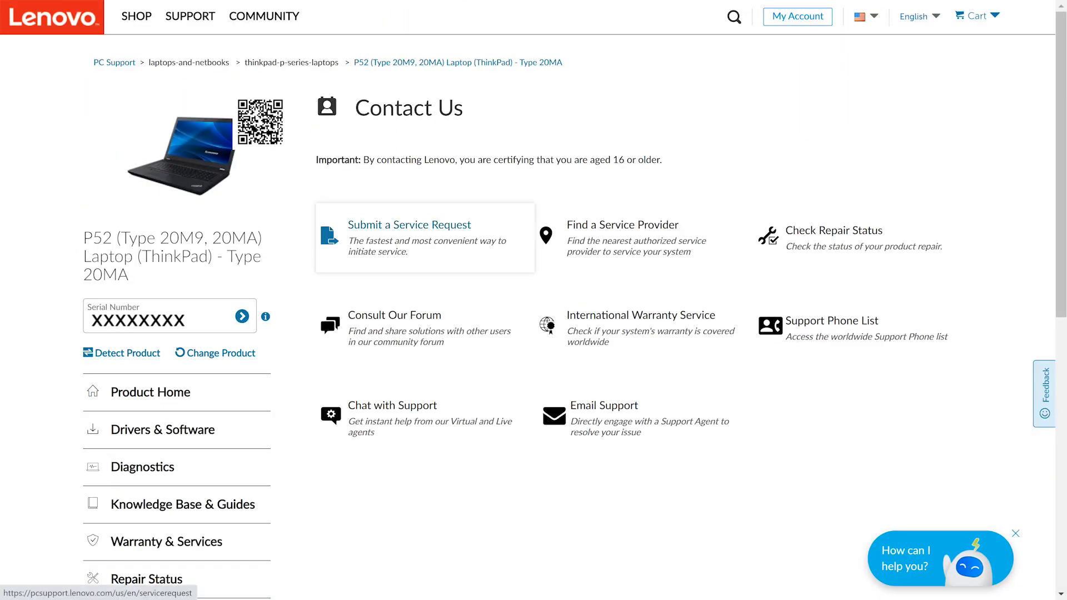
left_click(408, 225)
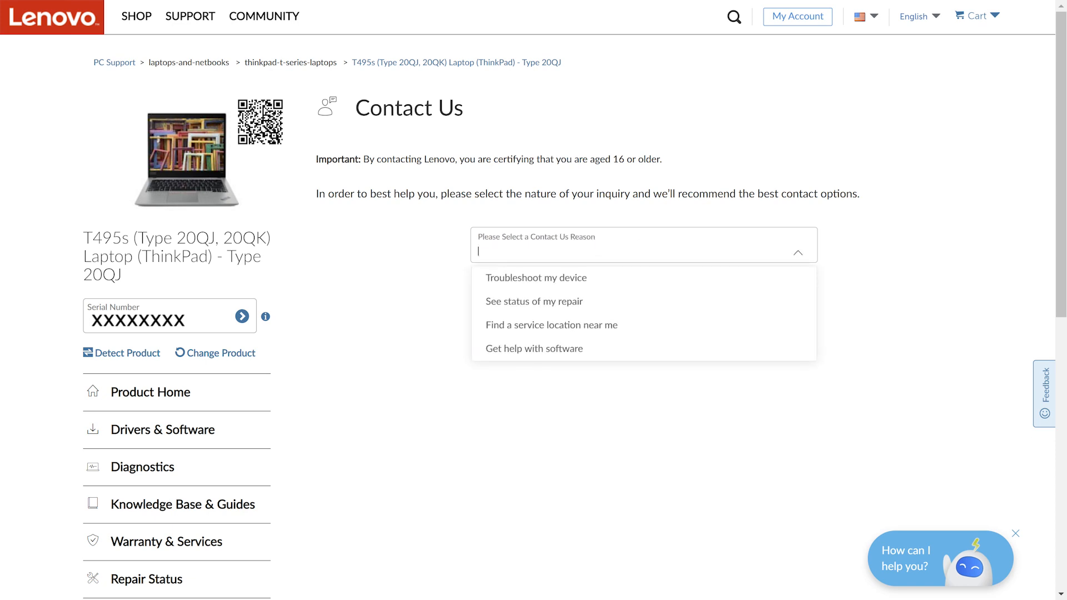
Pick 'Troubleshoot my device' as the reason and start an online service request eTicket.
left_click(536, 278)
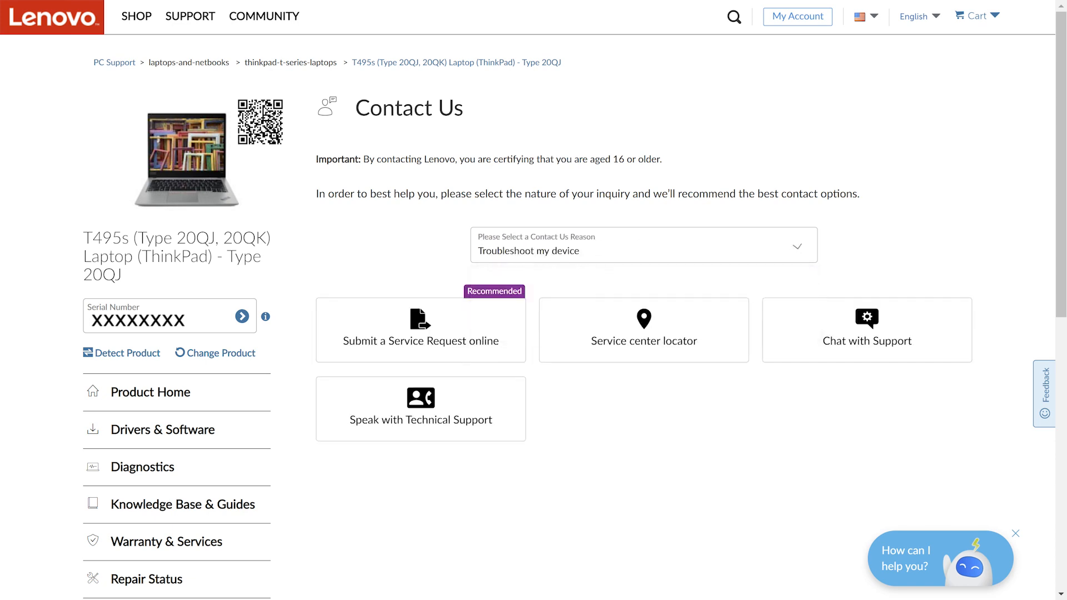
left_click(420, 330)
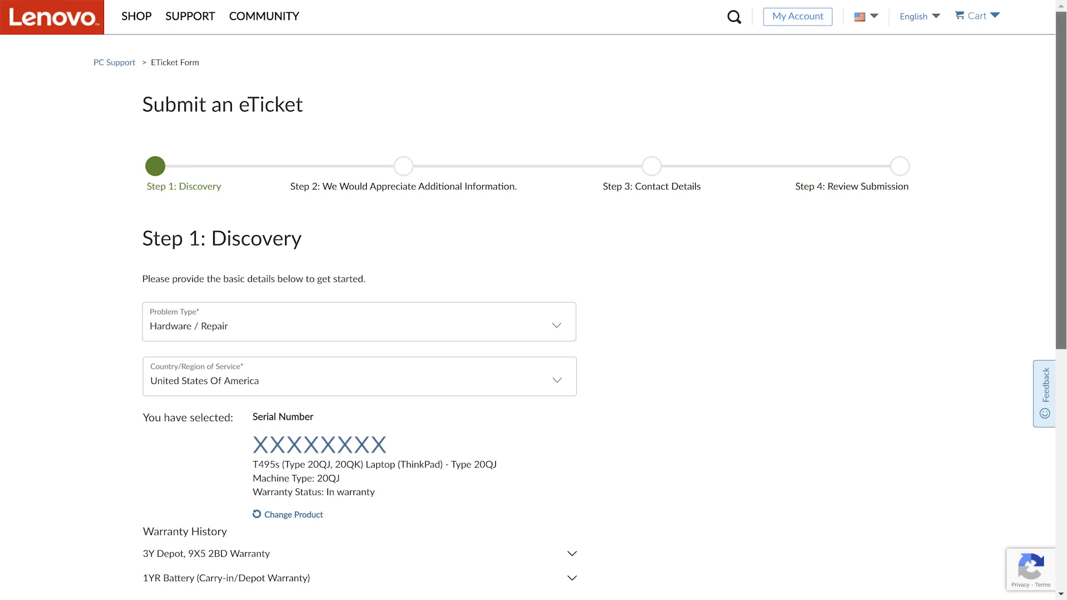
Accept the Discovery defaults (Hardware / Repair, United States) and continue to Step 2.
scroll("down", 3)
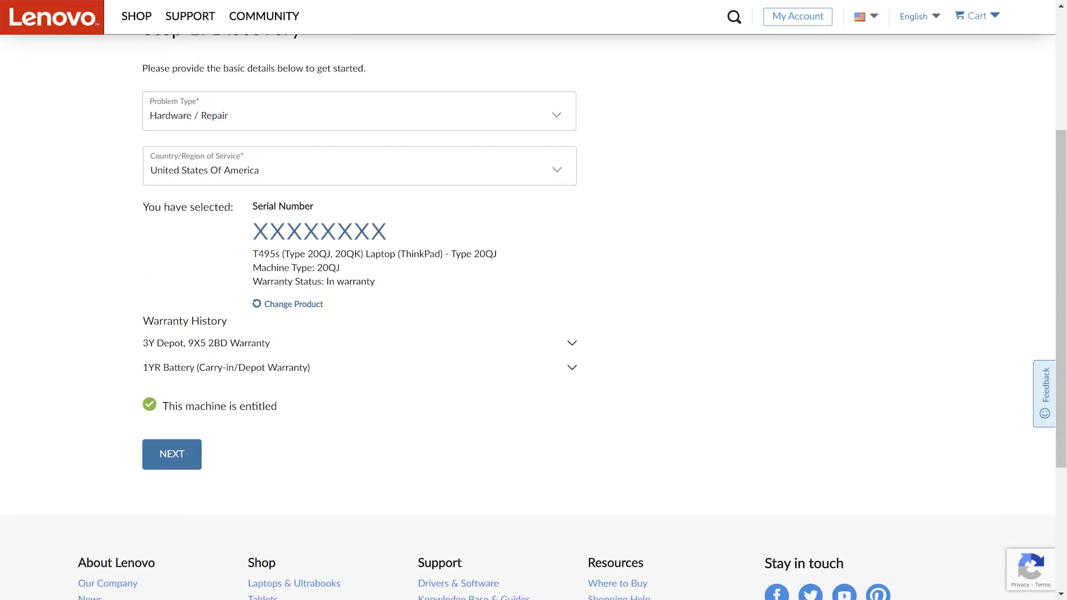
left_click(171, 454)
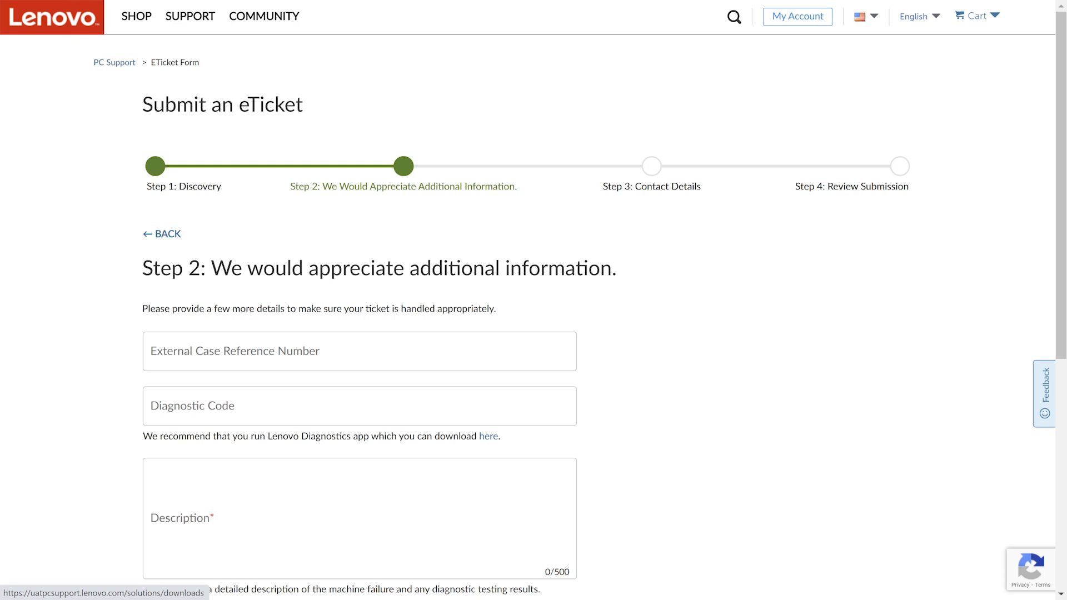
Describe the problem as 'I am having issues powering on my device.' and continue to Contact Details.
left_click(487, 436)
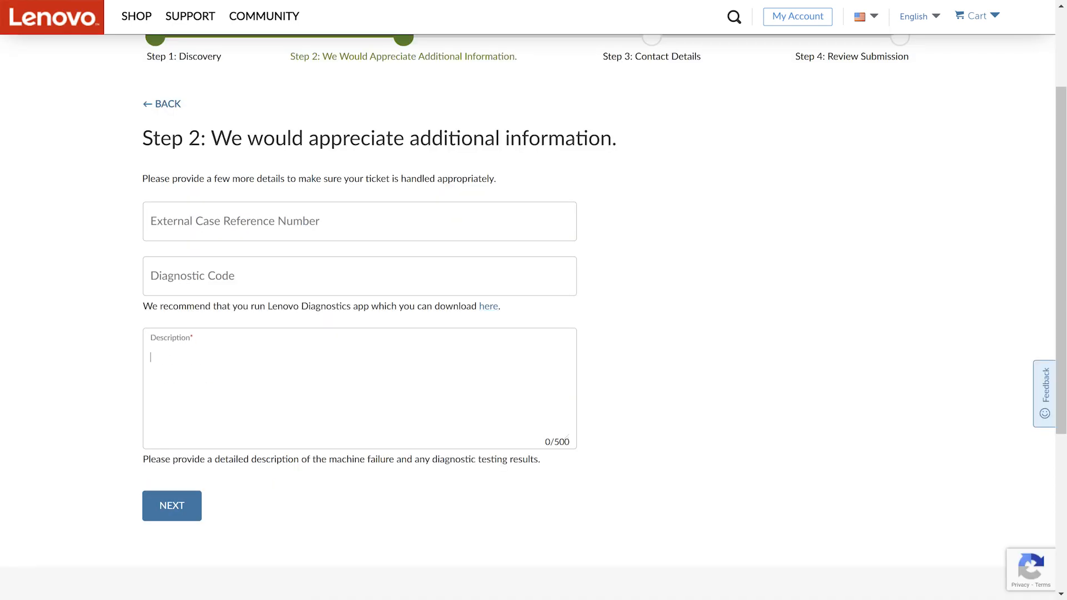
type("l")
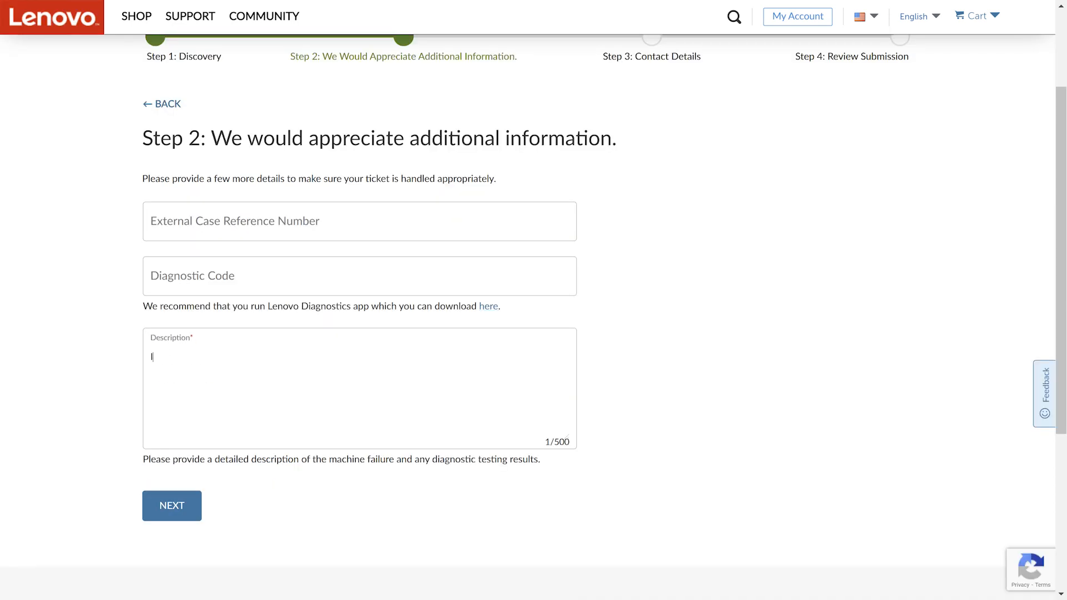
type("I am having")
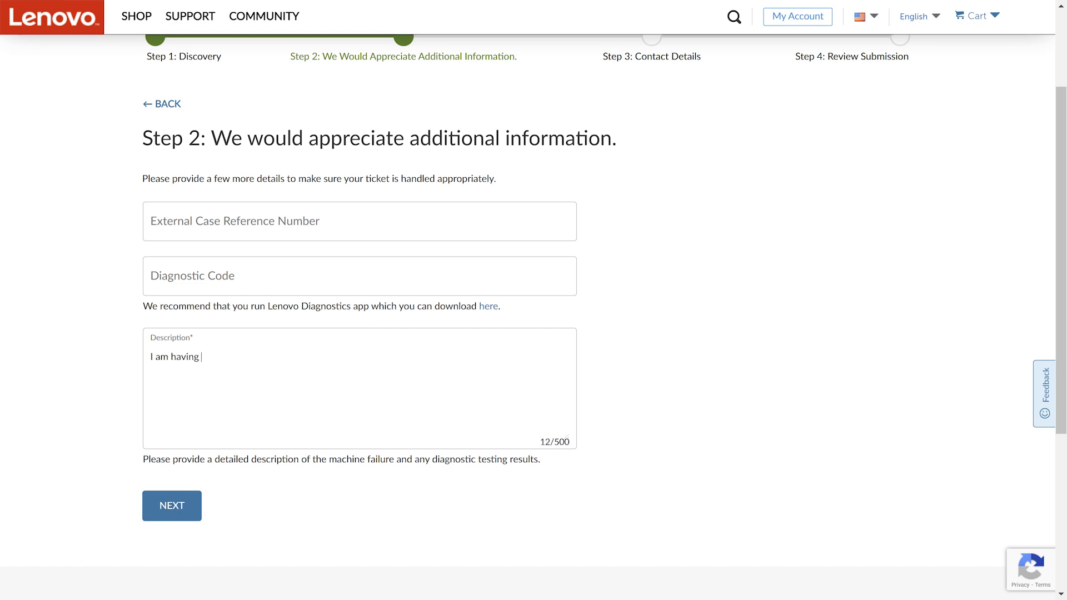
type("issues powering o")
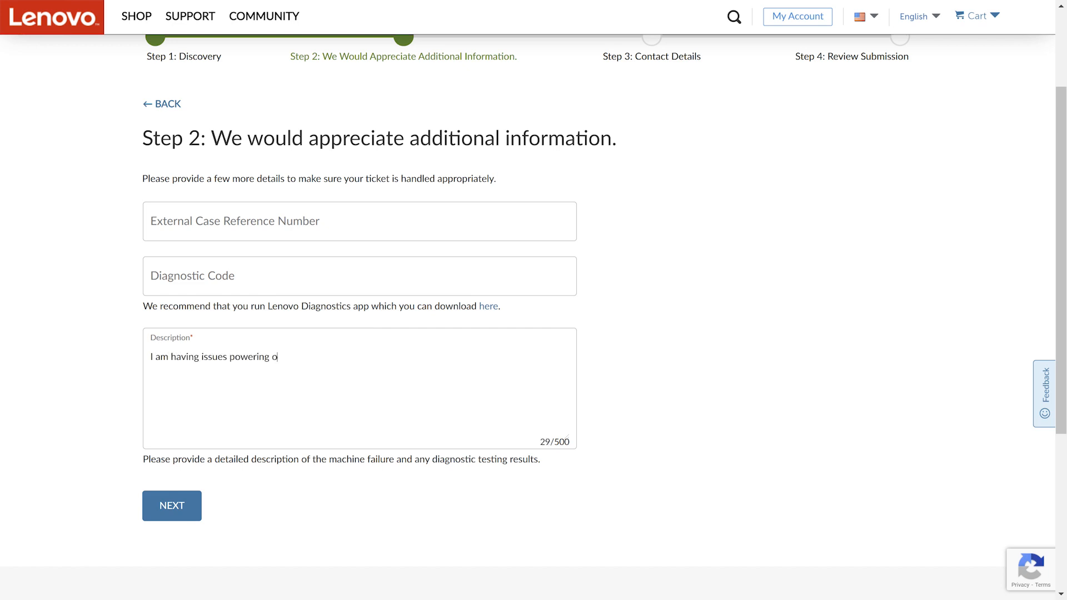
type("n my device")
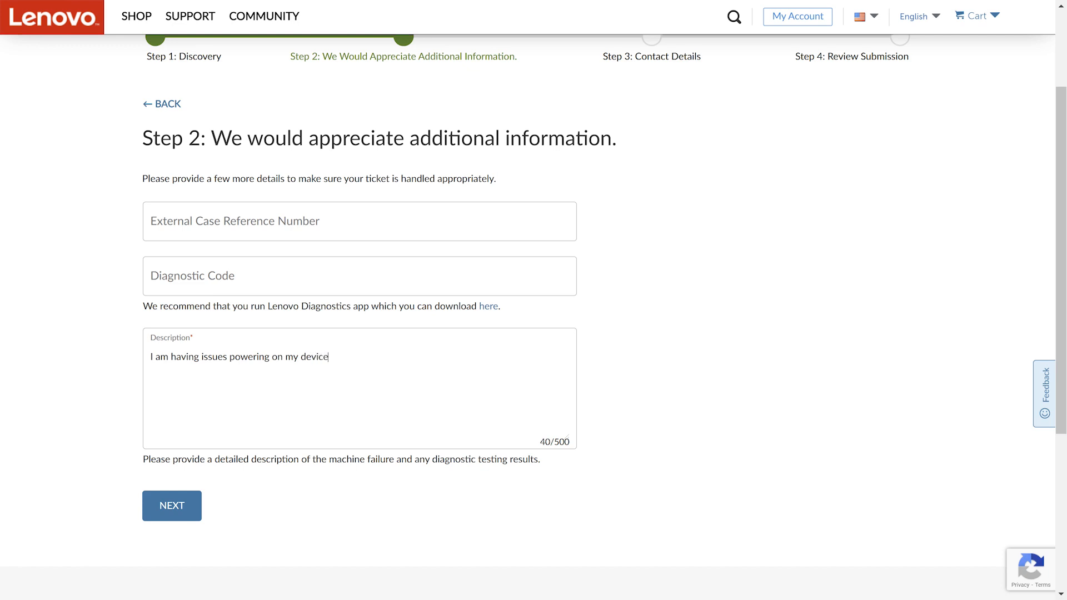
type(".")
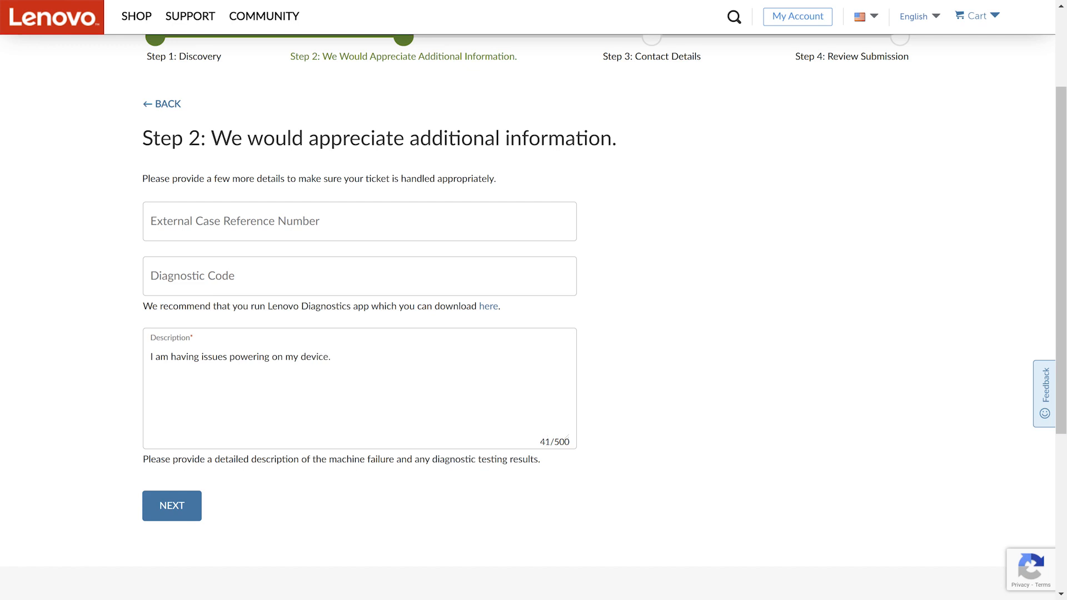
left_click(171, 506)
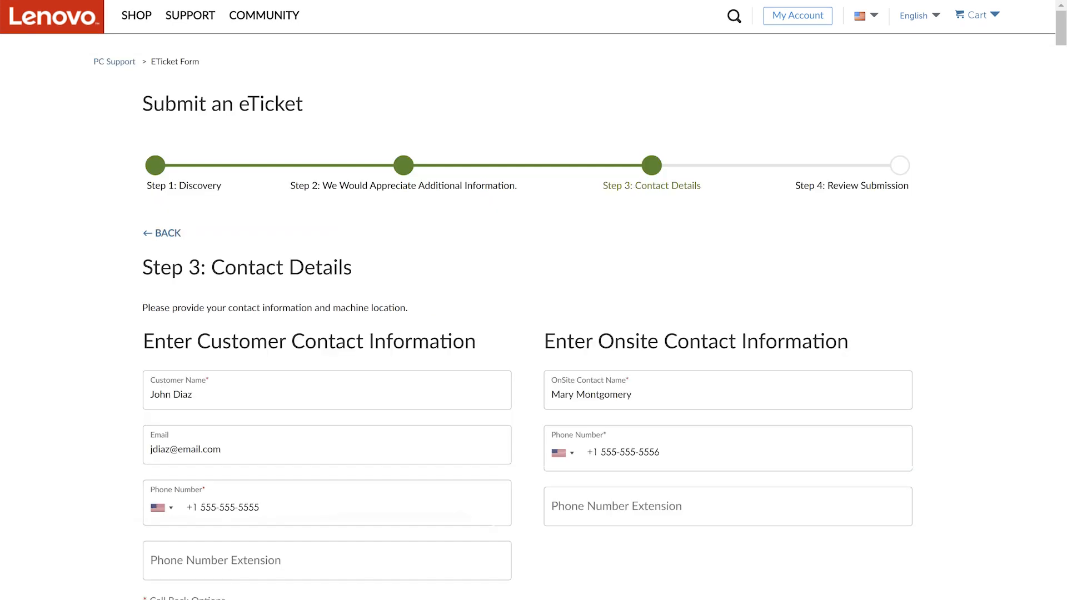
Keep the prefilled contact and machine location details and continue to Review Submission.
scroll("down", 3)
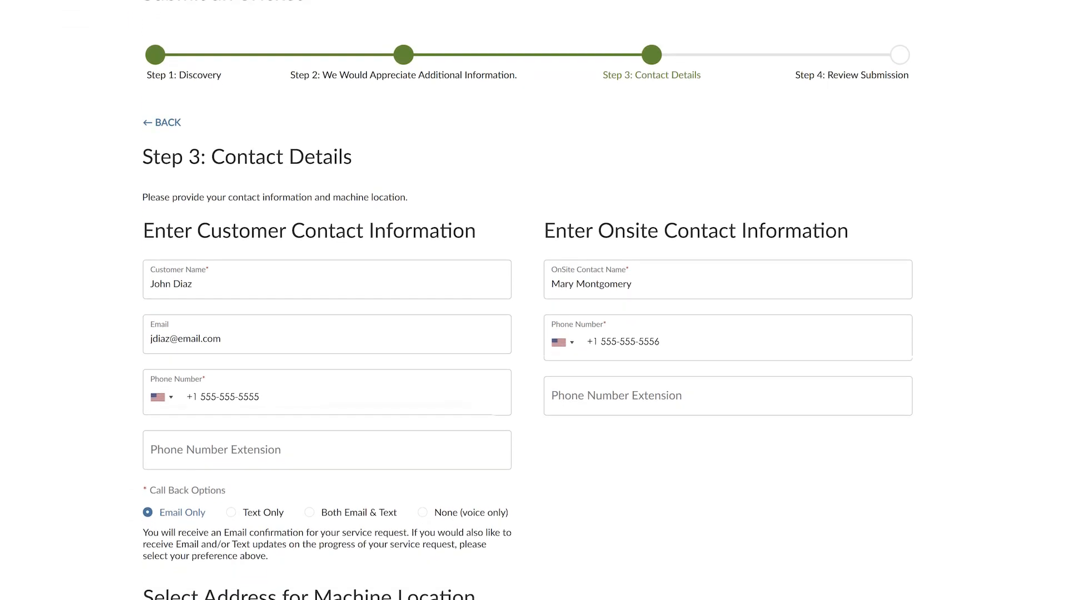
scroll("down", 3)
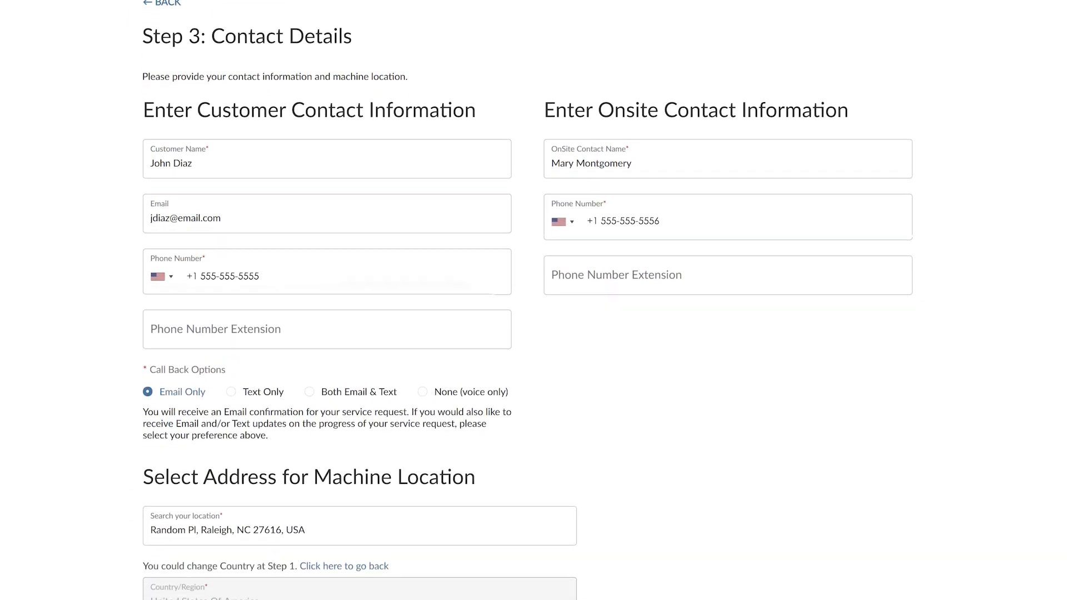
scroll("down", 3)
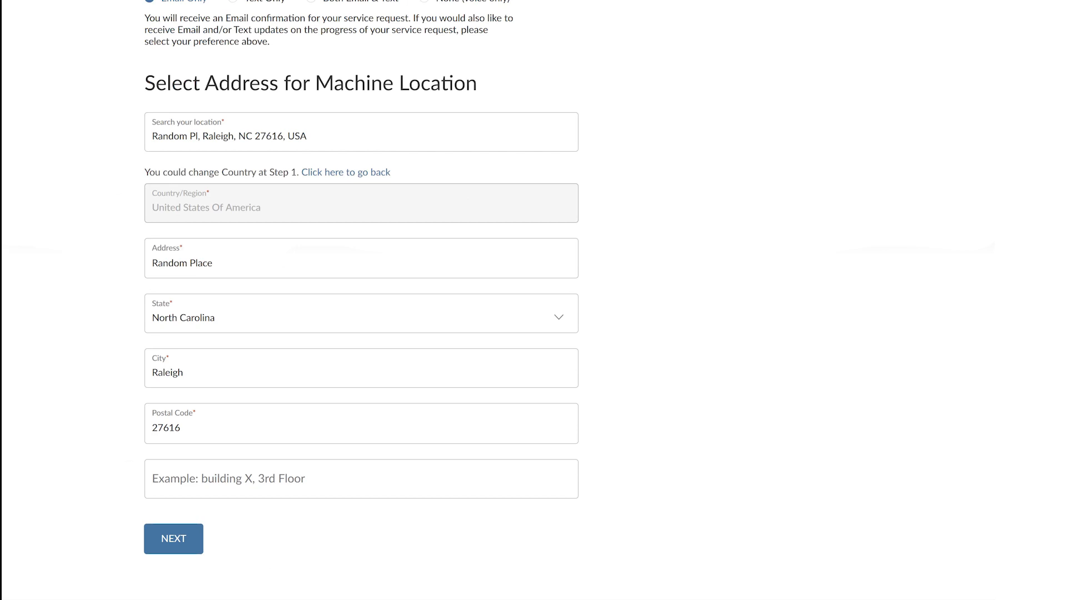
left_click(173, 538)
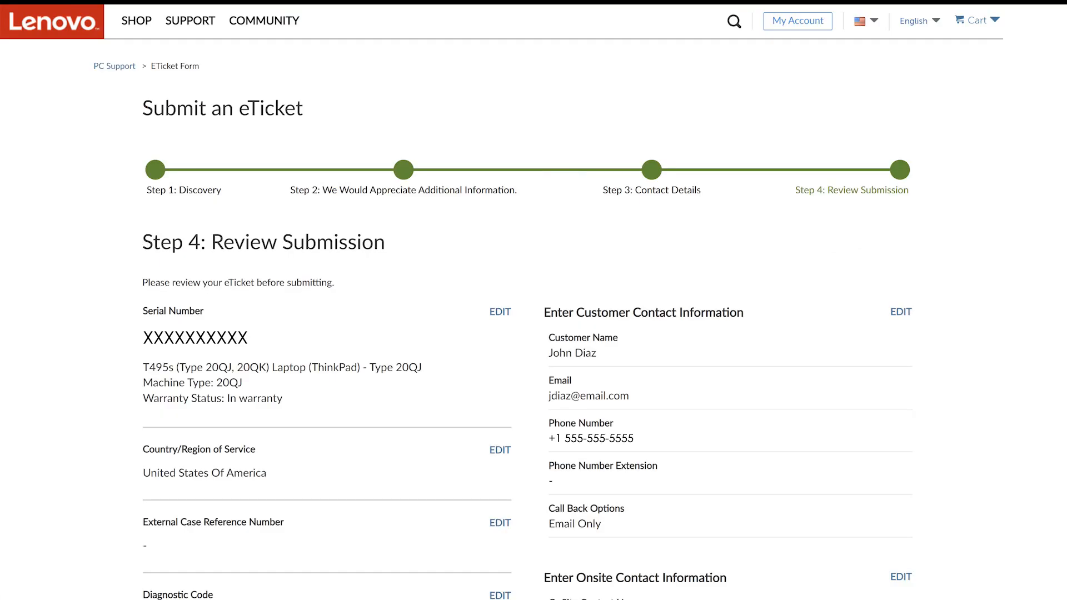
Review the Step 4 summary and submit the eTicket, returning to Product Home.
scroll("down", 3)
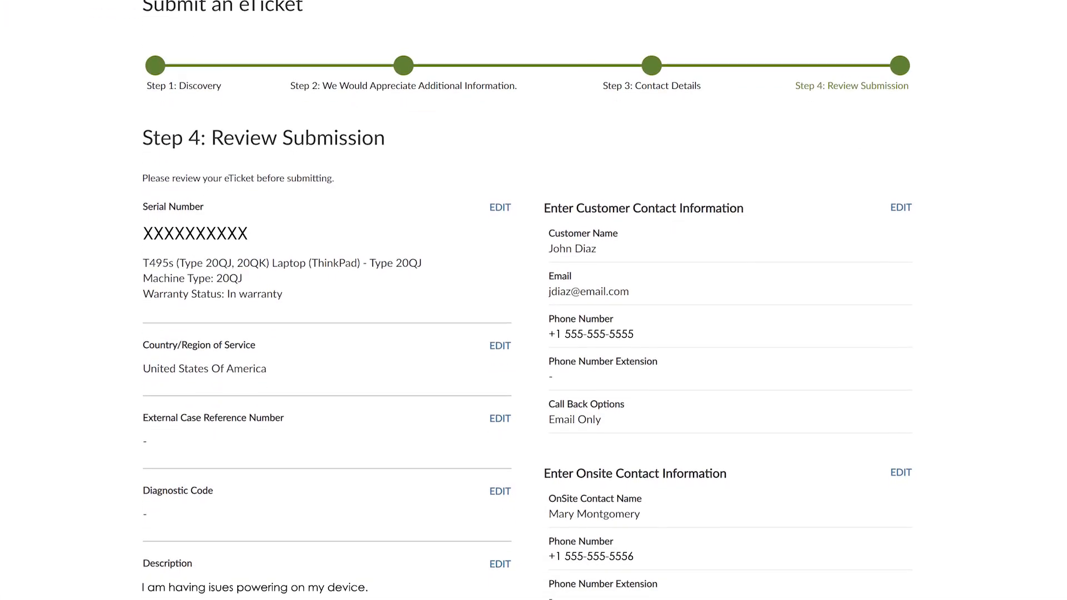
scroll("down", 3)
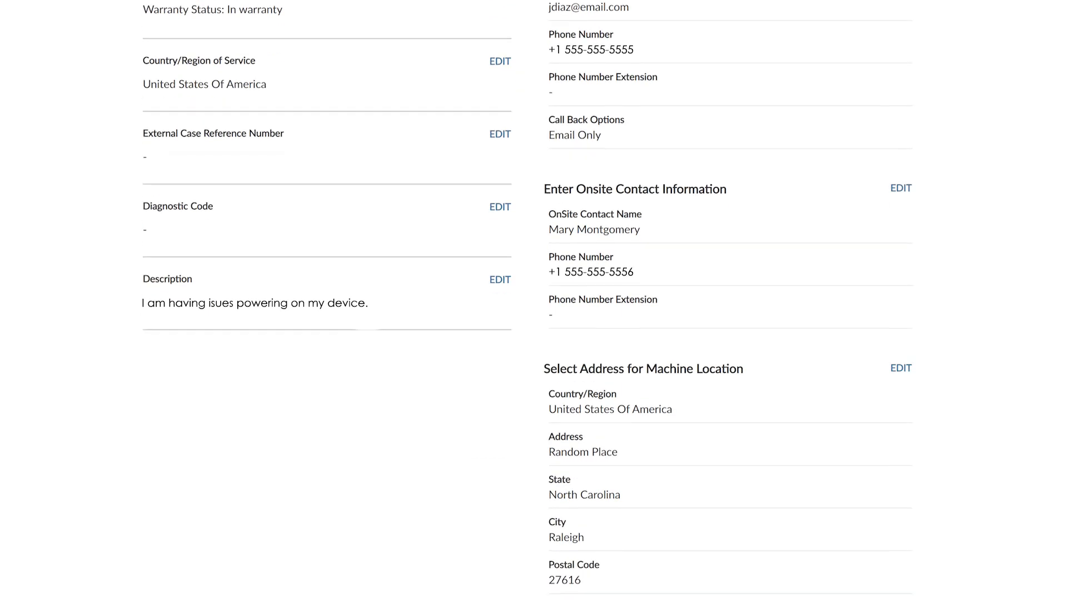
scroll("down", 3)
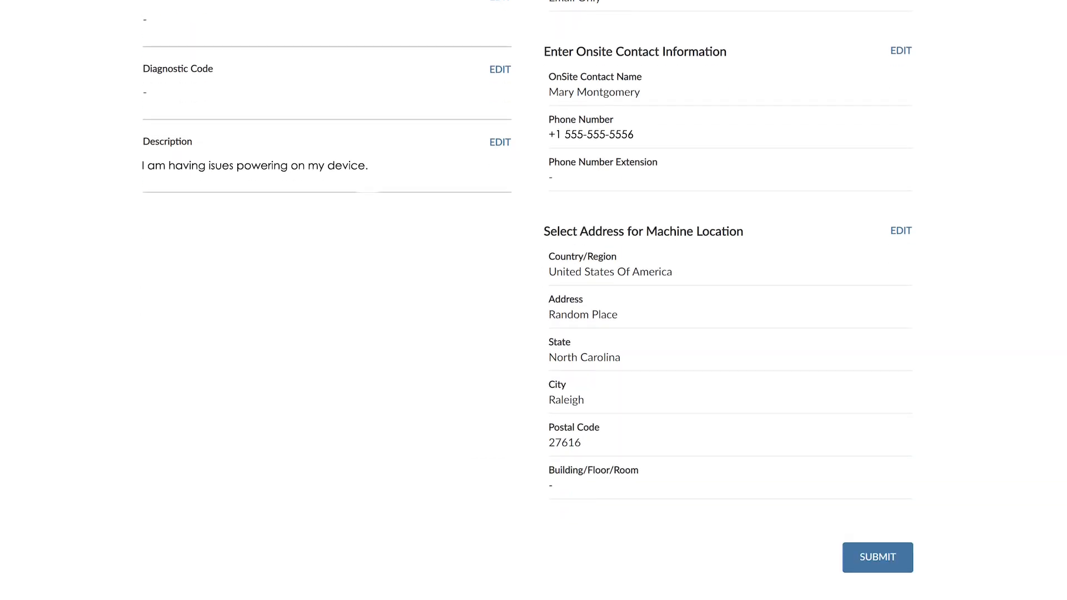
left_click(877, 557)
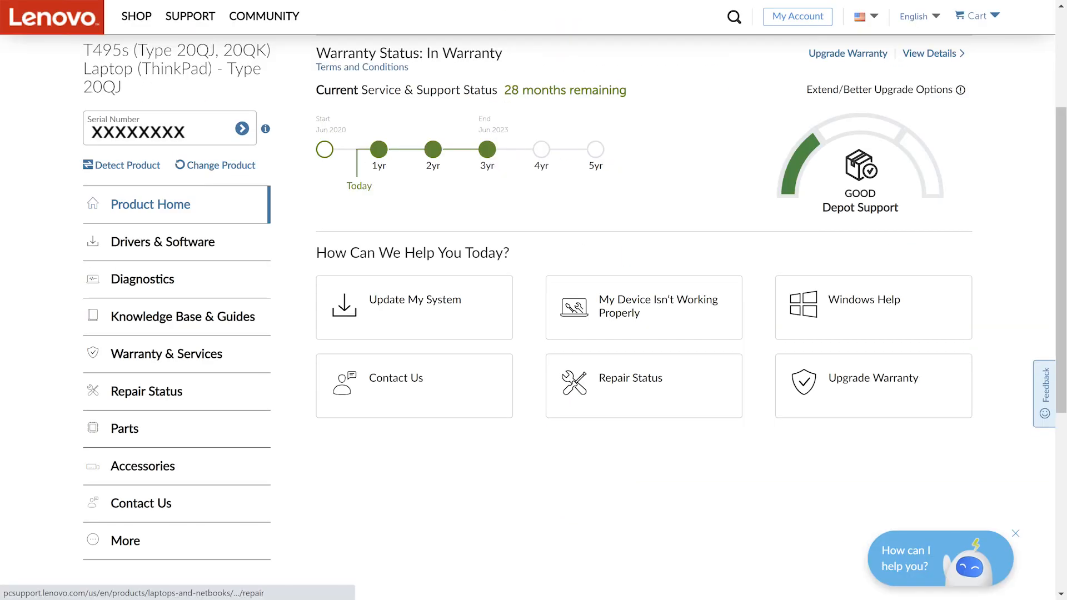